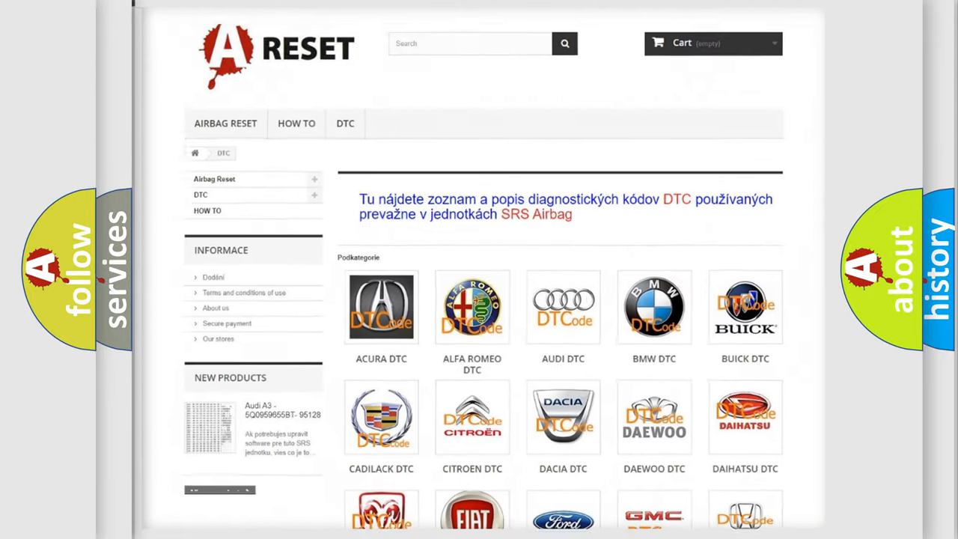
Step: Scroll the DTC catalogue, open the Ford DTC logo, and browse Ford's fault code list
scroll("down", 3)
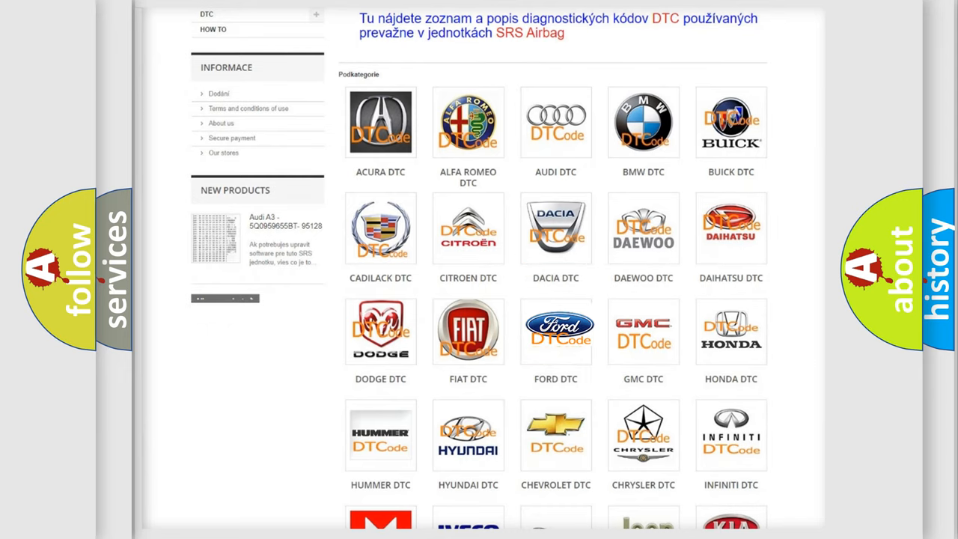
left_click(555, 331)
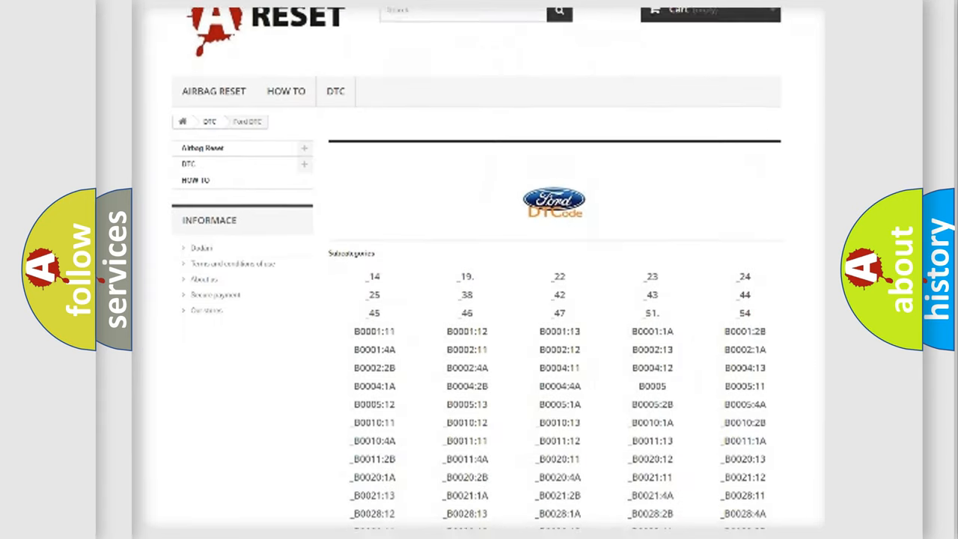
scroll("down", 3)
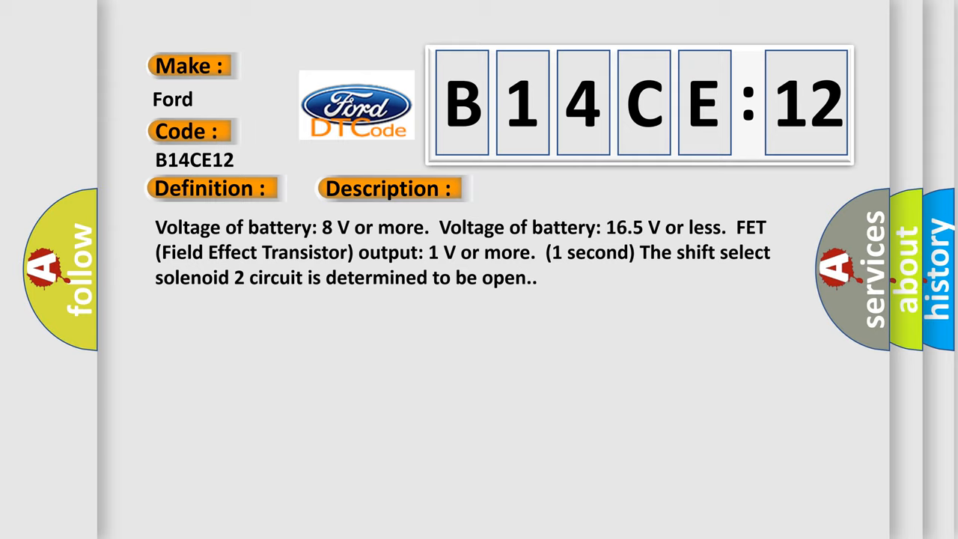
Step: Advance the B14CE12 slide to reveal its Cause heading and listed causes
left_click(550, 188)
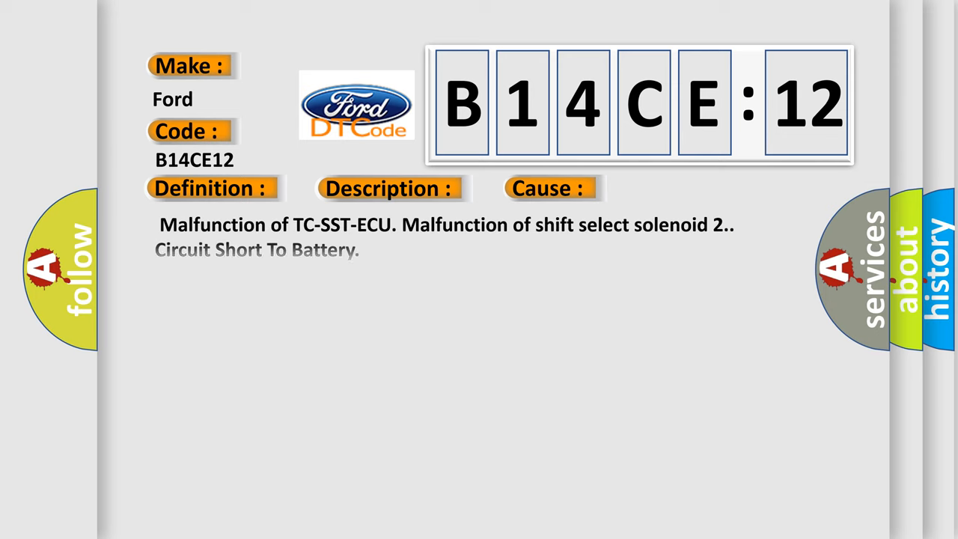